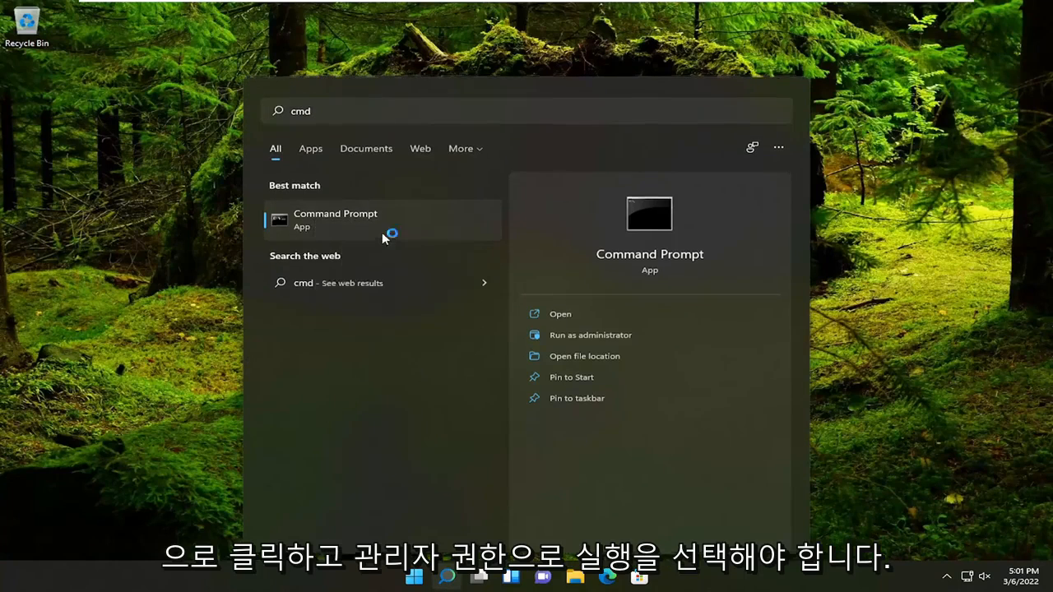
Launch cmd as administrator and approve the User Account Control prompt
click(590, 335)
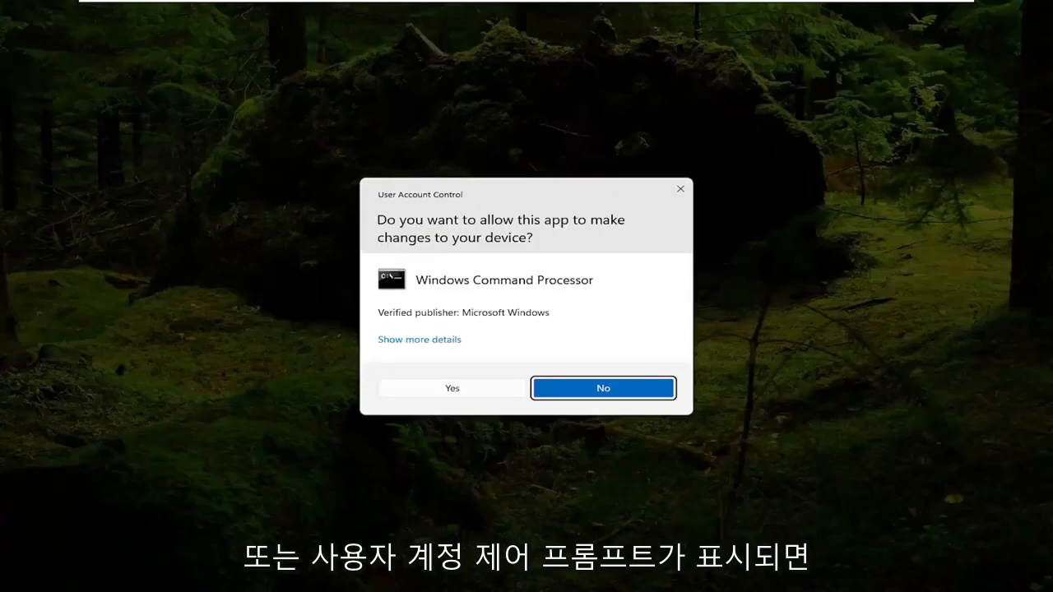
click(451, 387)
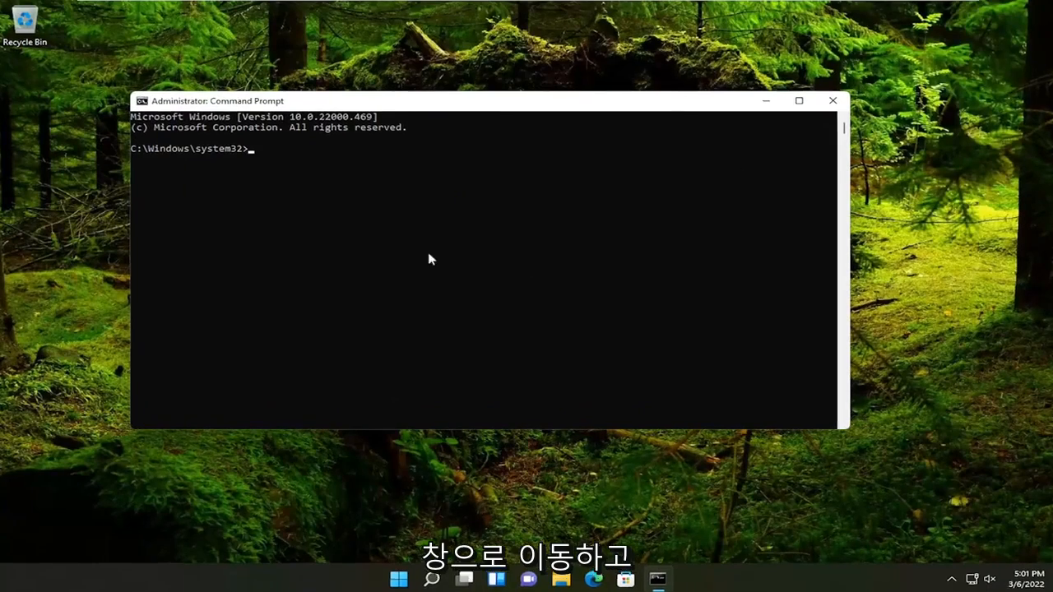
Enter the command 'sfc /scannow' at the administrator prompt without running it
text(sfc)
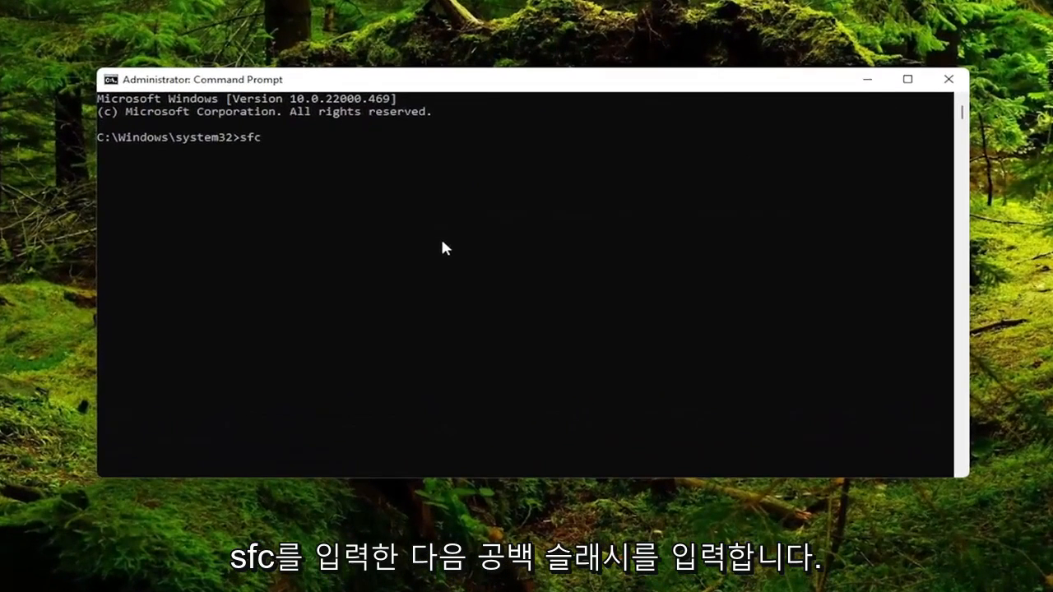
text(/scannow)
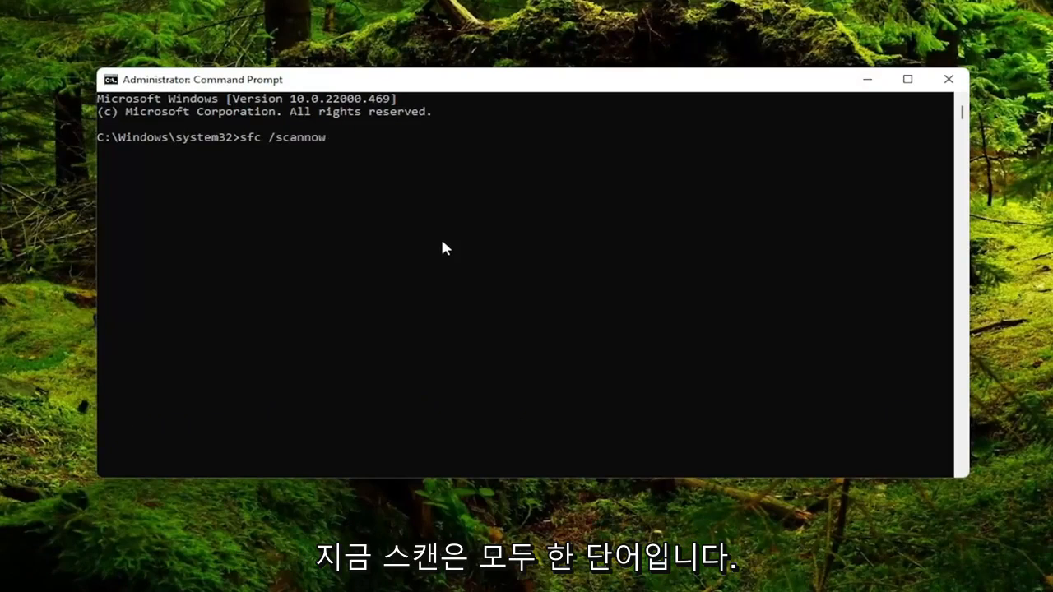
mouse_move(271, 141)
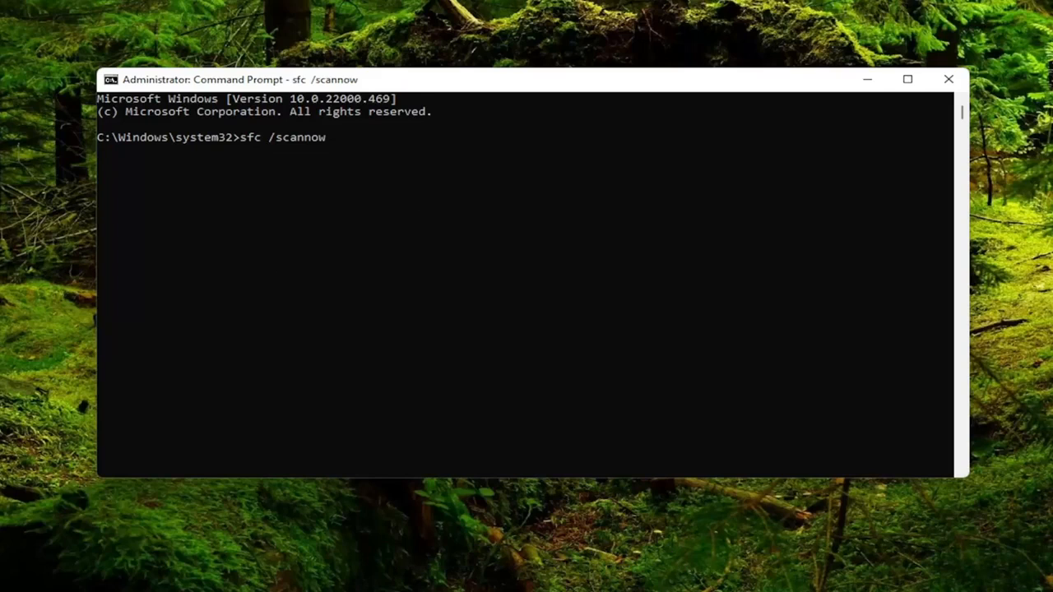
key(enter)
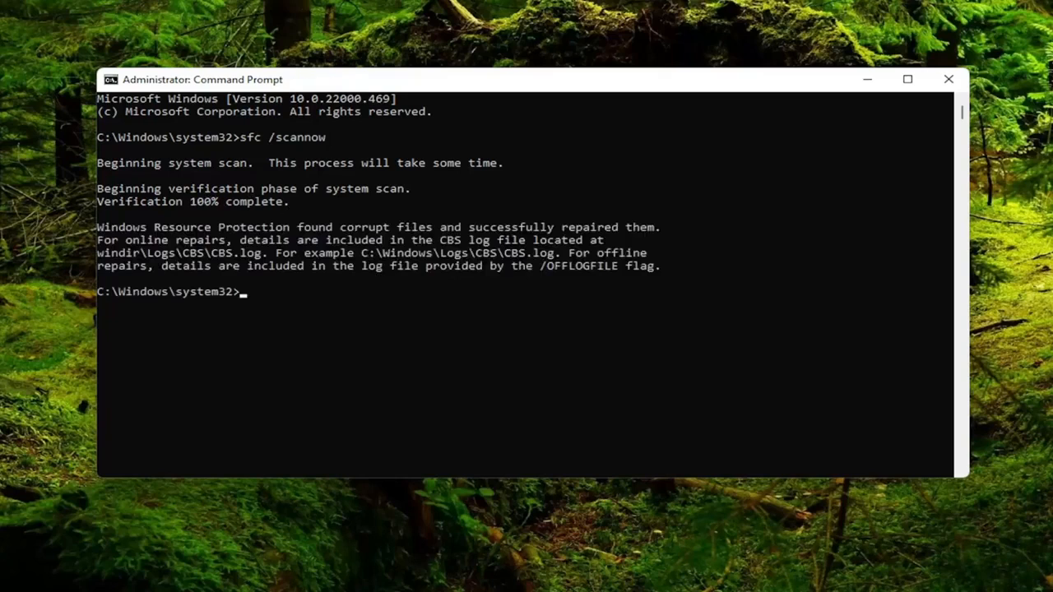
mouse_move(576, 335)
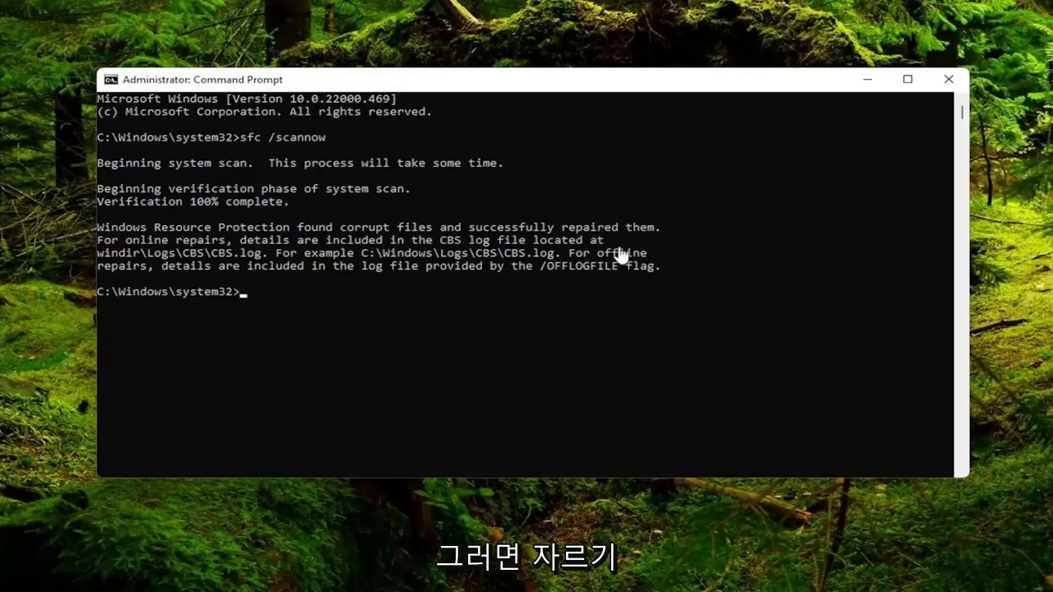
mouse_move(258, 325)
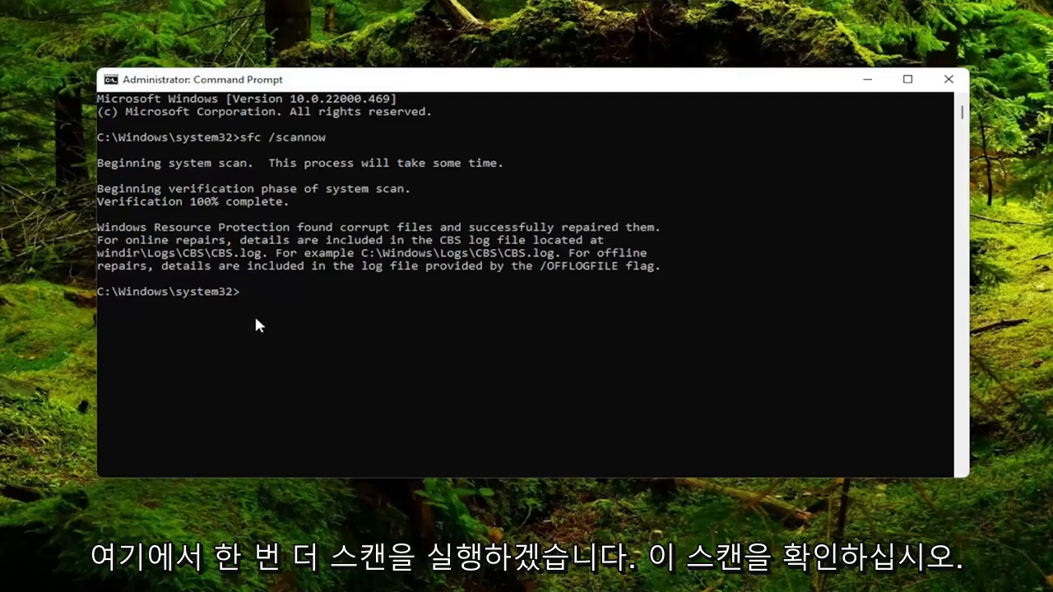
Run 'chkdsk /f' and answer 'y' to schedule the disk check at next restart
text(ch)
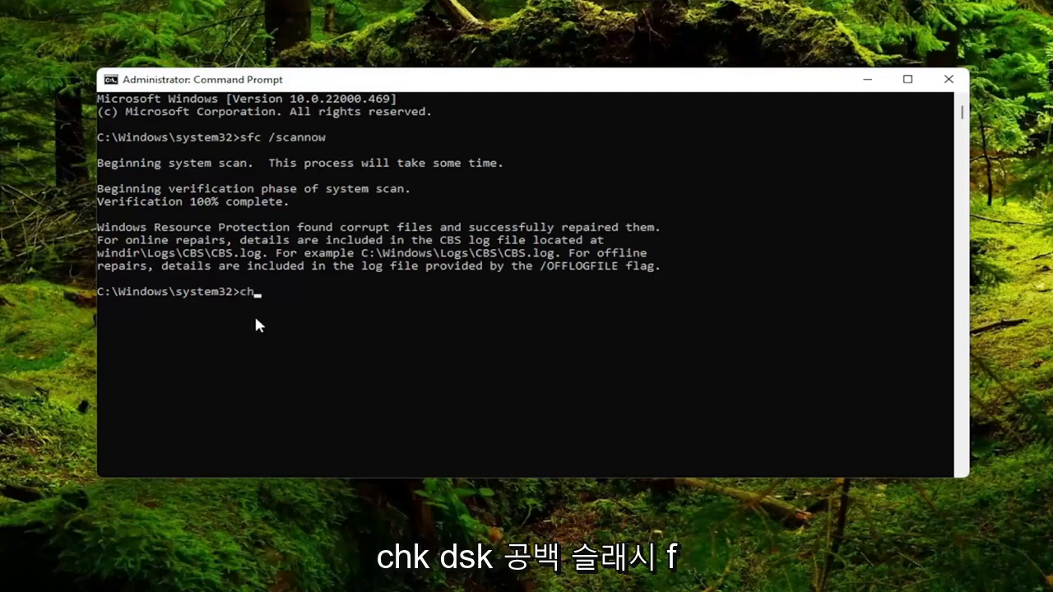
text(kdsk)
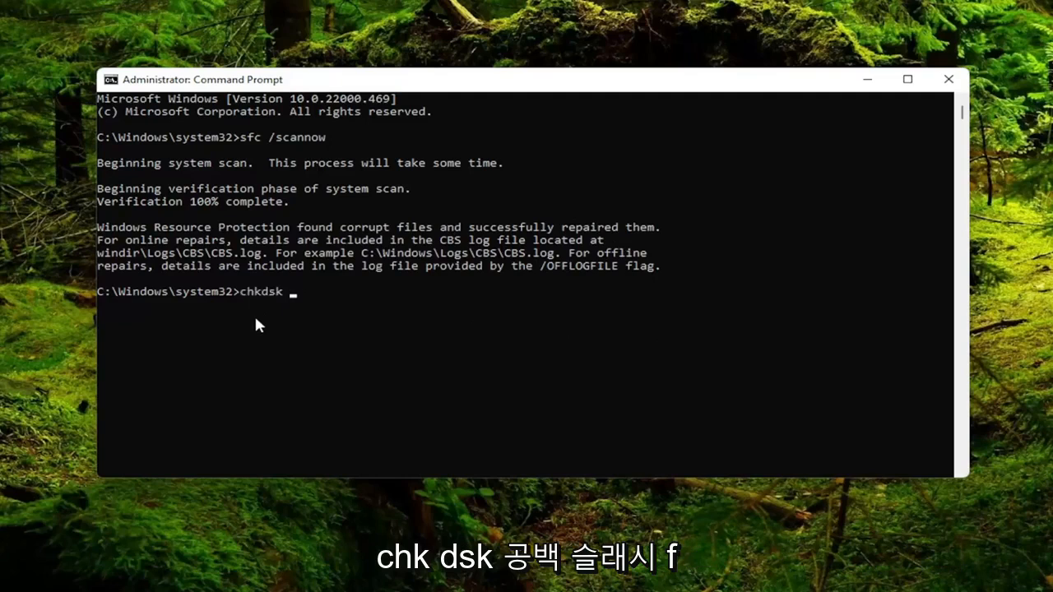
text(/f)
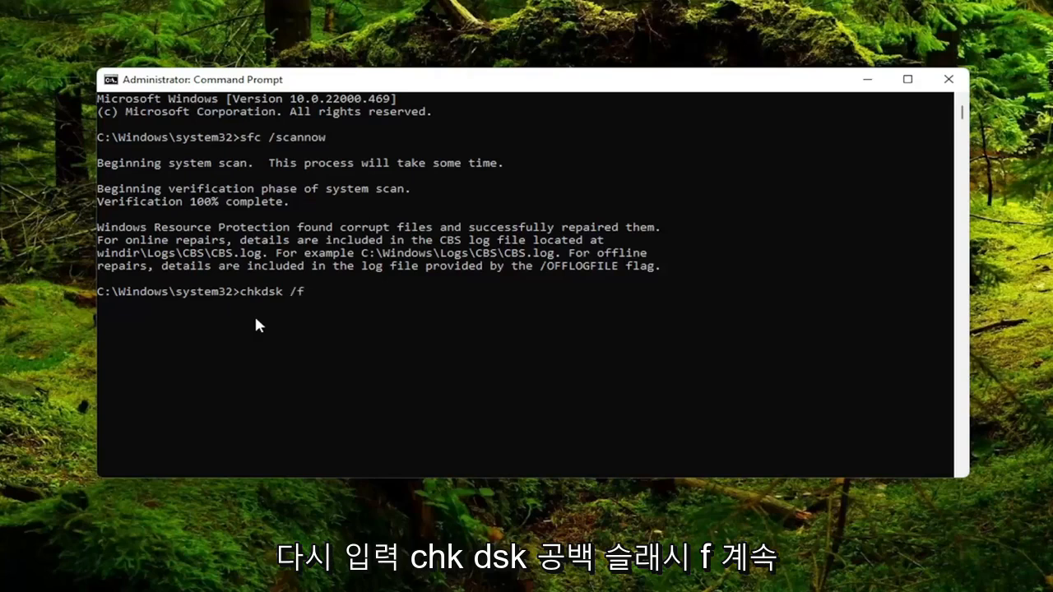
key(enter)
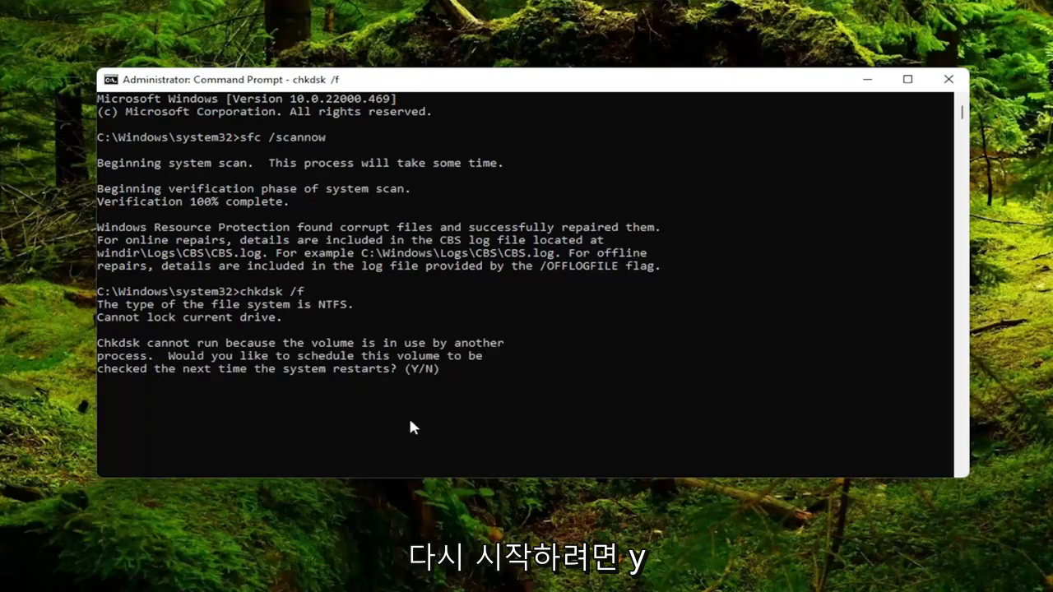
text(y)
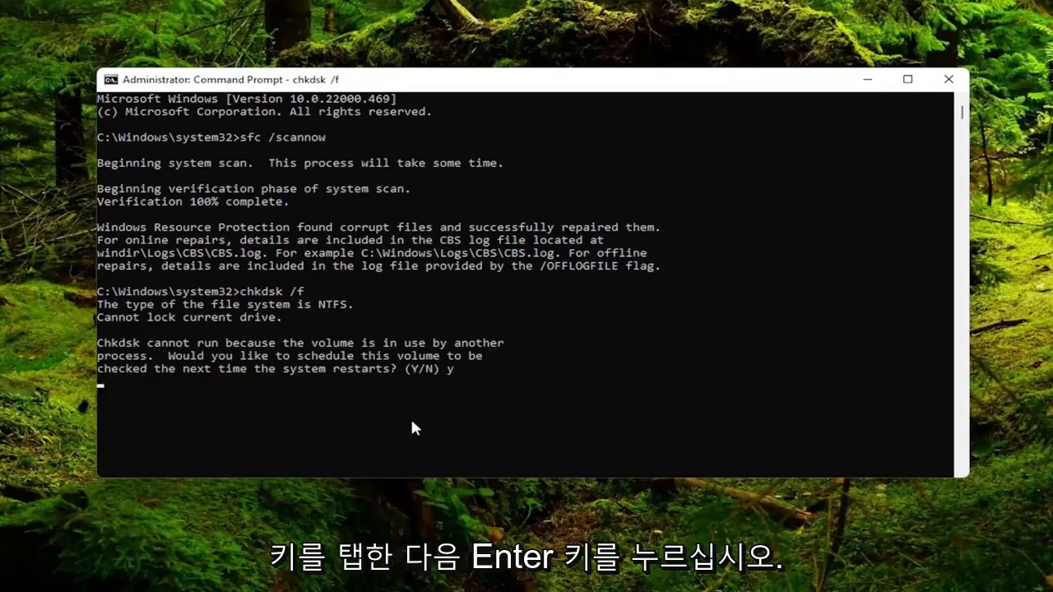
key(enter)
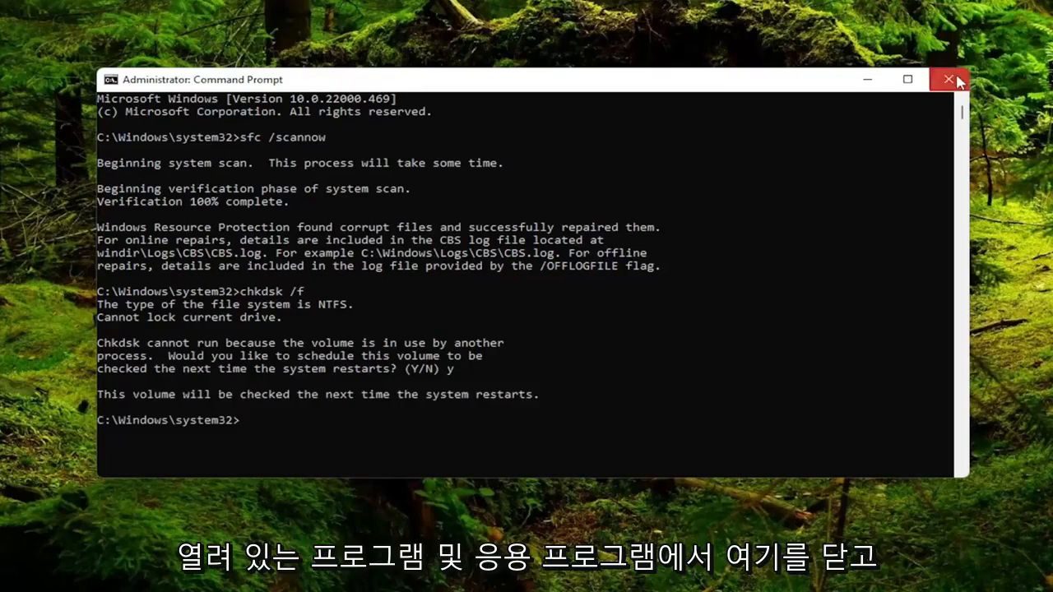
Close the Command Prompt window and restart Windows
click(949, 79)
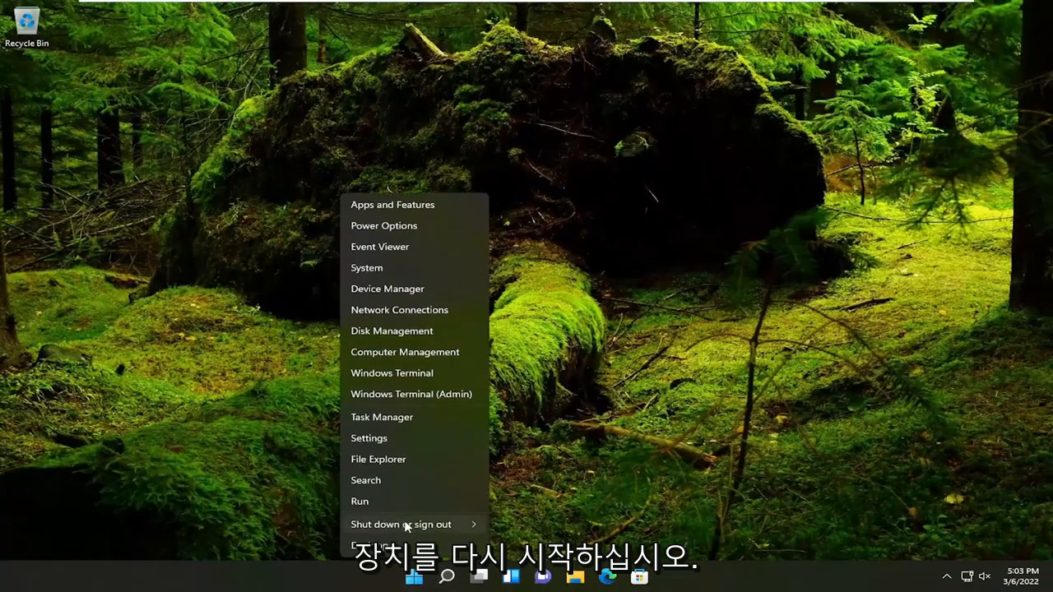
click(400, 524)
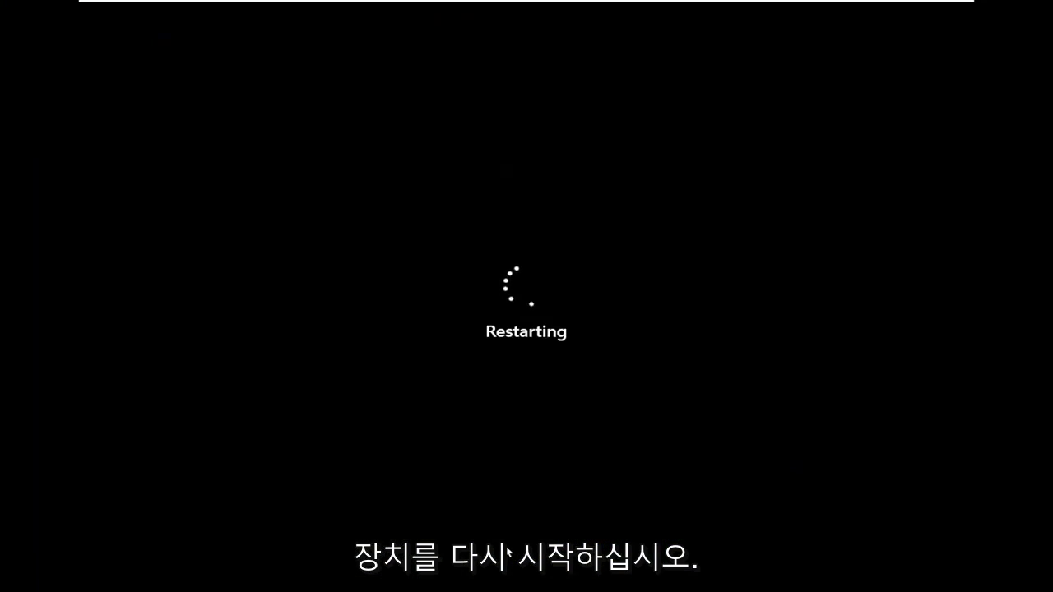